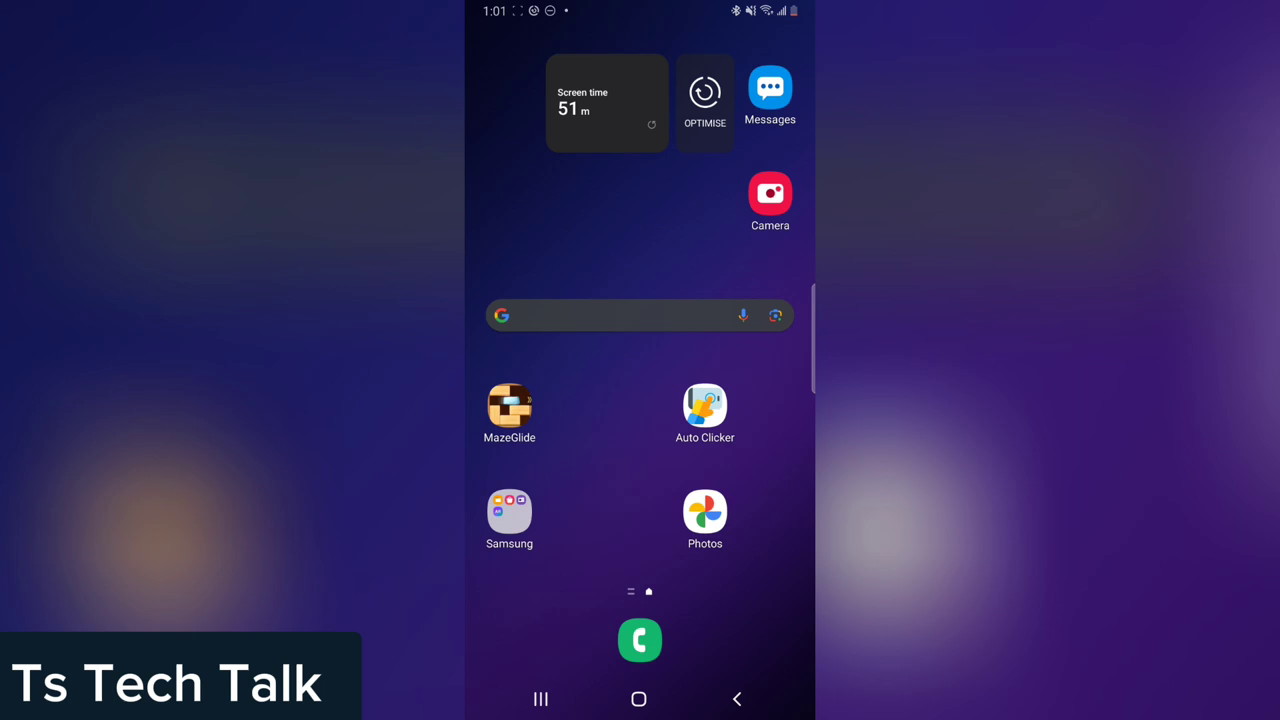
{"action": "mouse_move", "coordinate": [584, 458]}
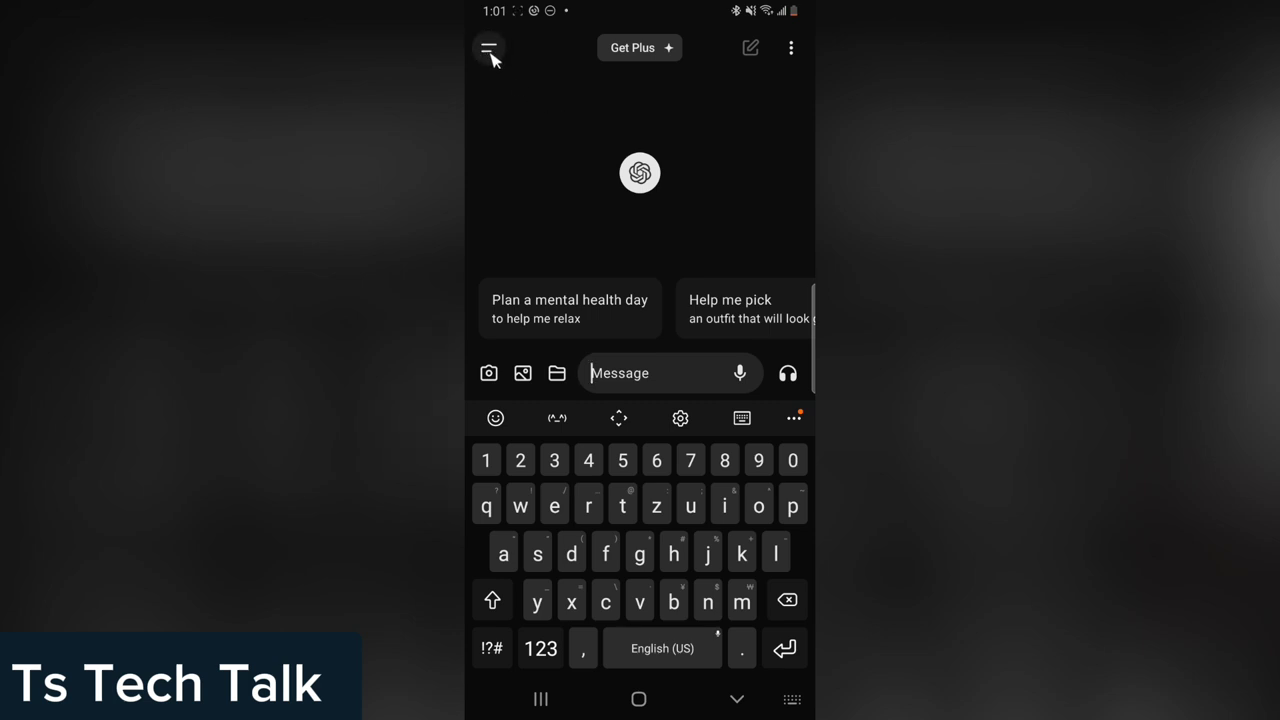
- Reach ChatGPT settings and scroll to the Speech section showing Voice: Cove and auto-detect input language
{"action": "left_click", "coordinate": [488, 48]}
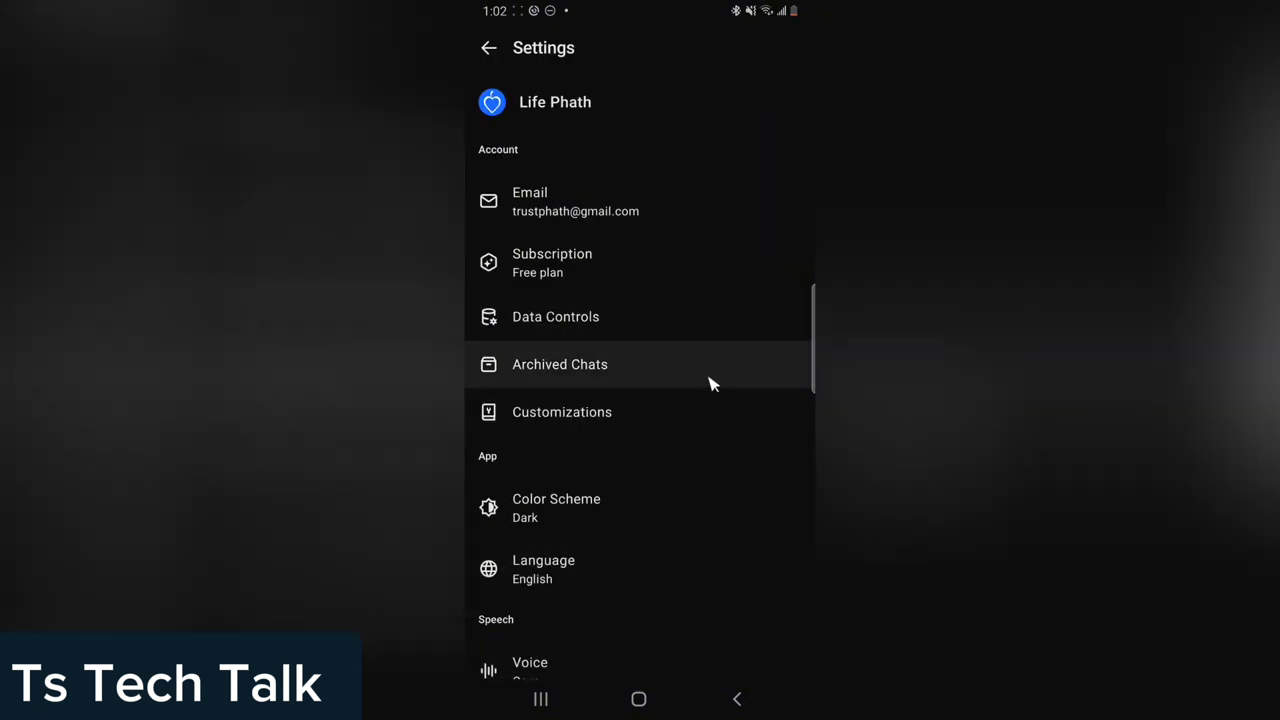
{"action": "scroll", "scroll_direction": "down", "scroll_amount": 3}
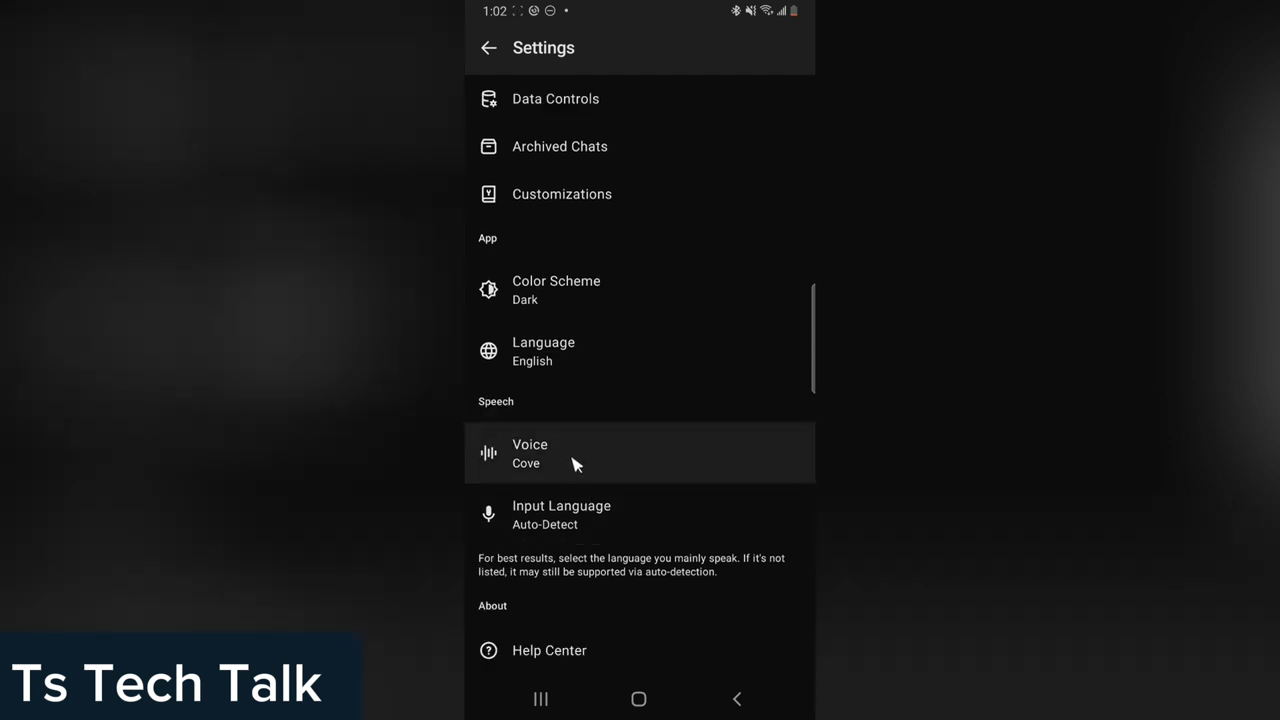
- In the voice chooser, preview Breeze and Juniper, then select Cove again
{"action": "left_click", "coordinate": [530, 452]}
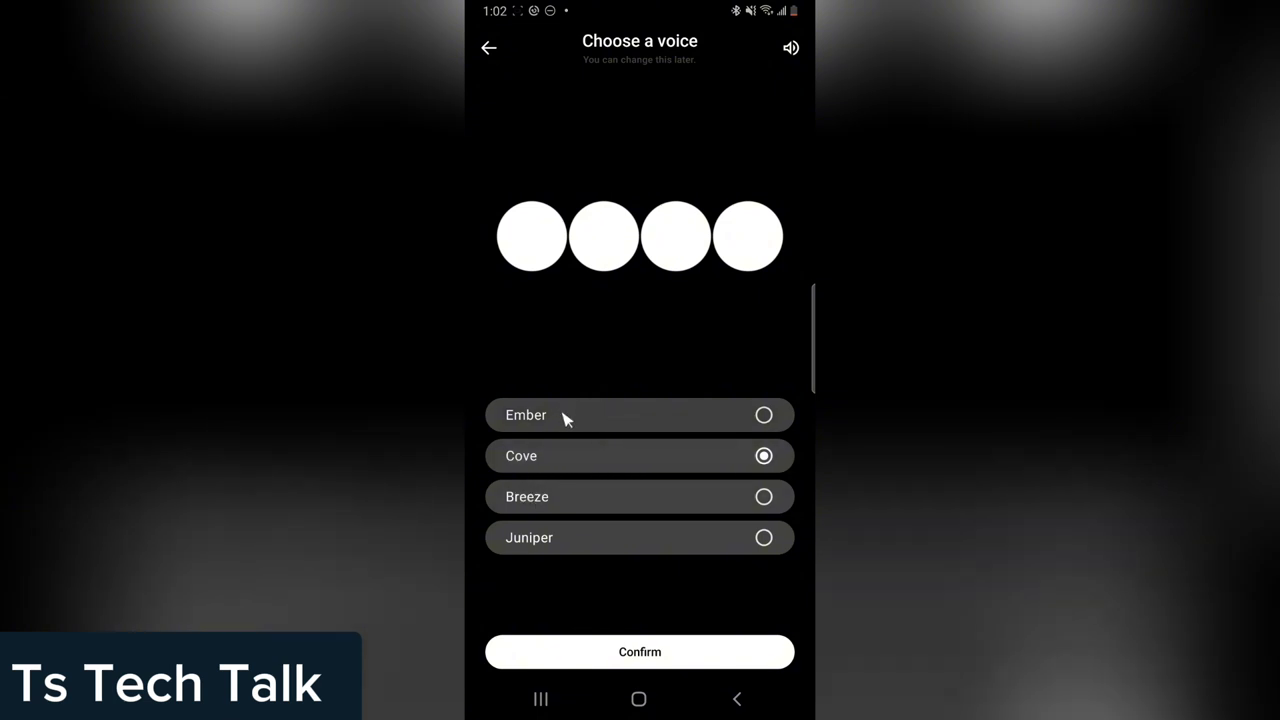
{"action": "mouse_move", "coordinate": [580, 524]}
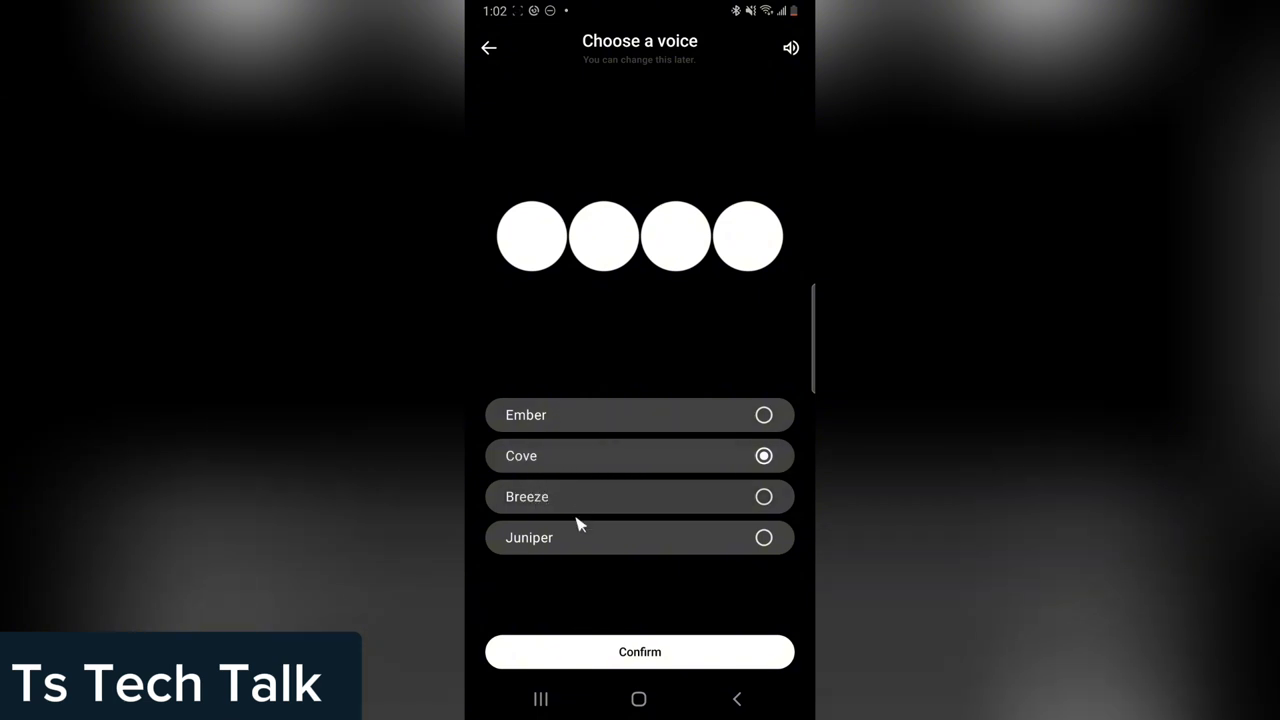
{"action": "mouse_move", "coordinate": [670, 430]}
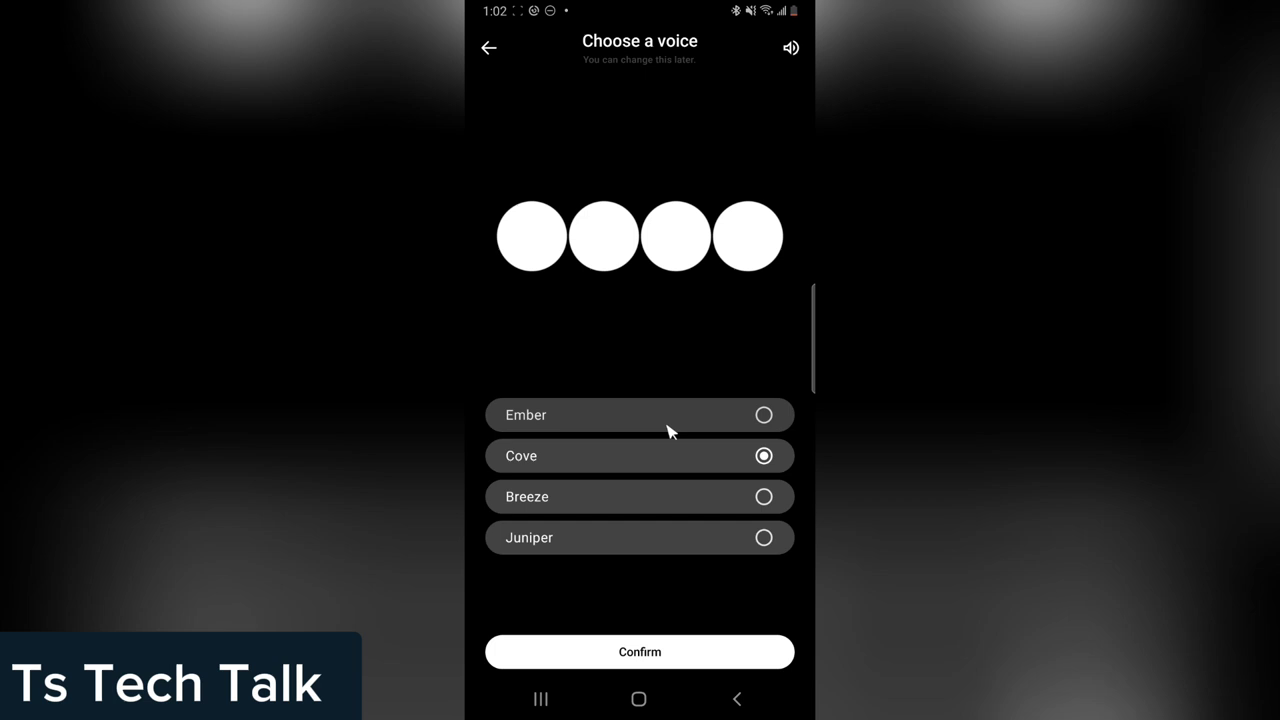
{"action": "left_click", "coordinate": [640, 414]}
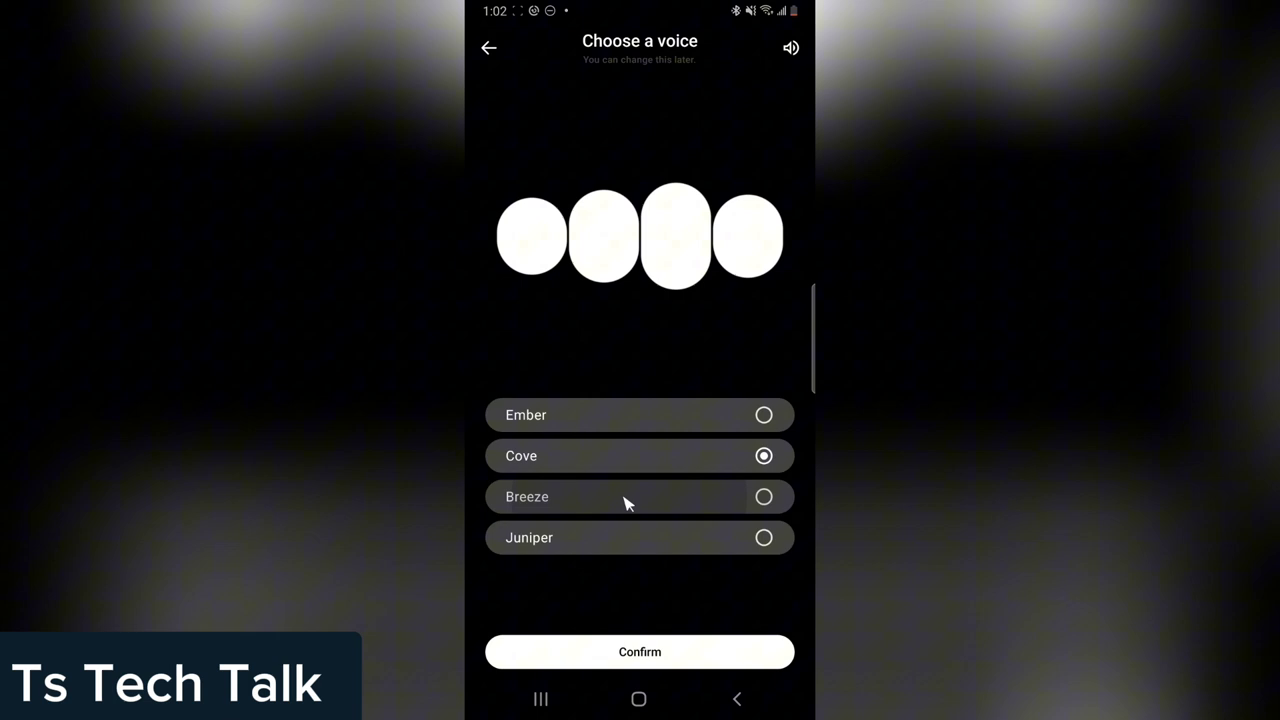
{"action": "left_click", "coordinate": [640, 496]}
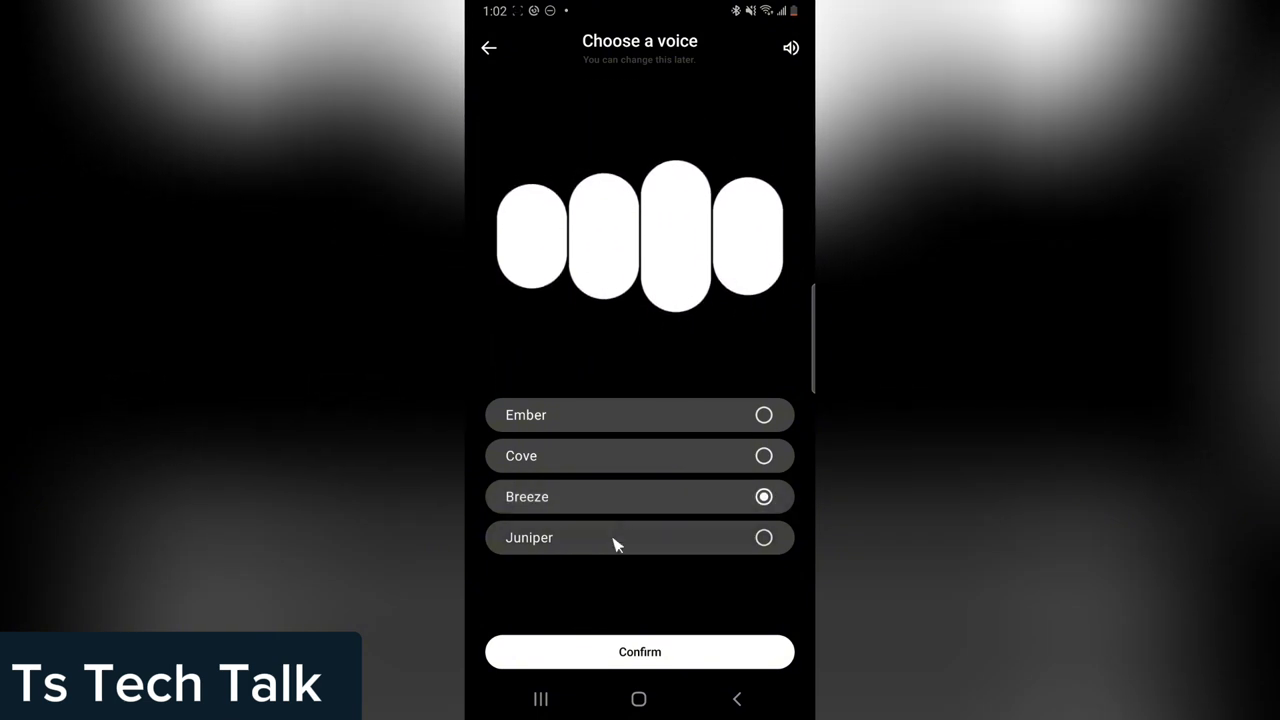
{"action": "left_click", "coordinate": [640, 536]}
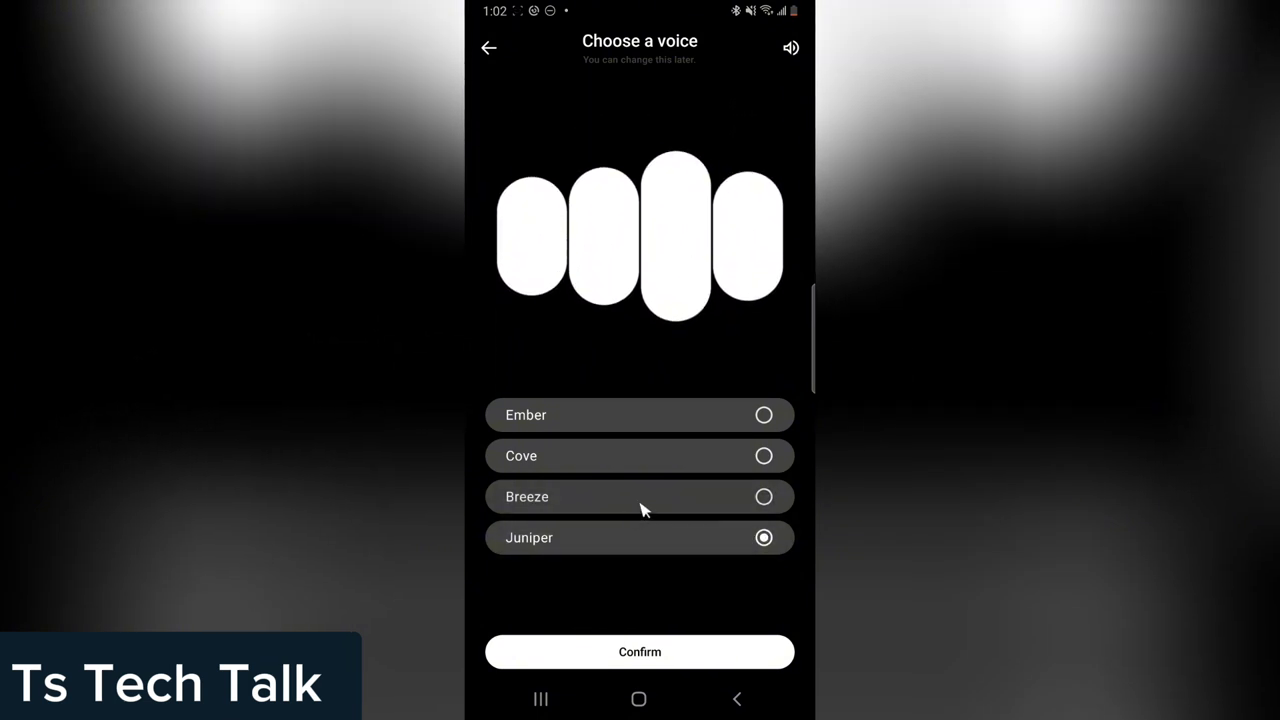
{"action": "left_click", "coordinate": [640, 456]}
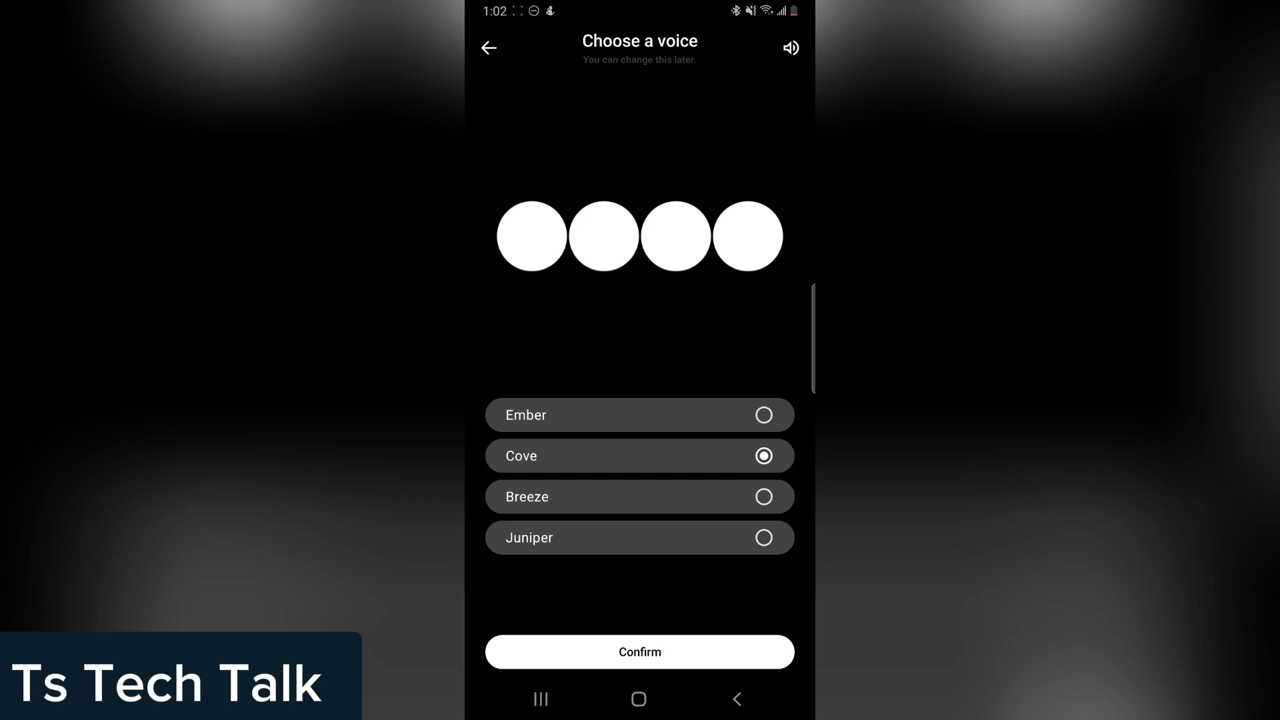
{"action": "mouse_move", "coordinate": [710, 324]}
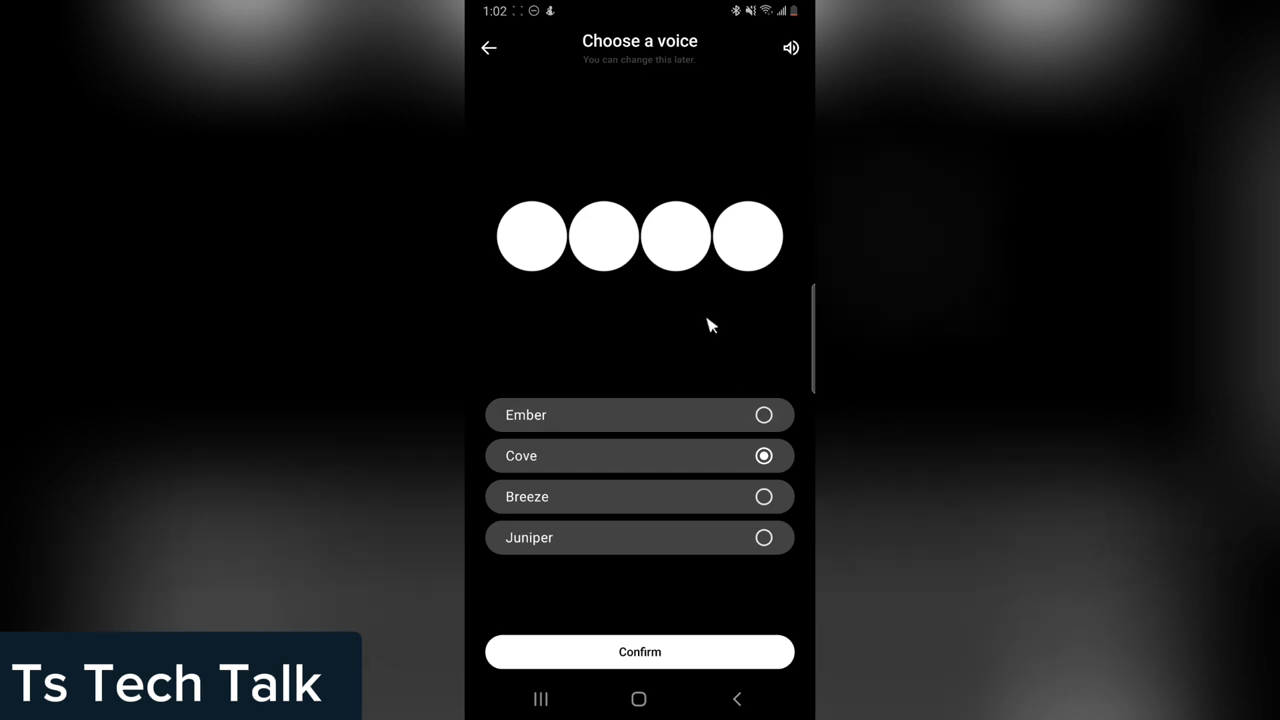
{"action": "mouse_move", "coordinate": [656, 678]}
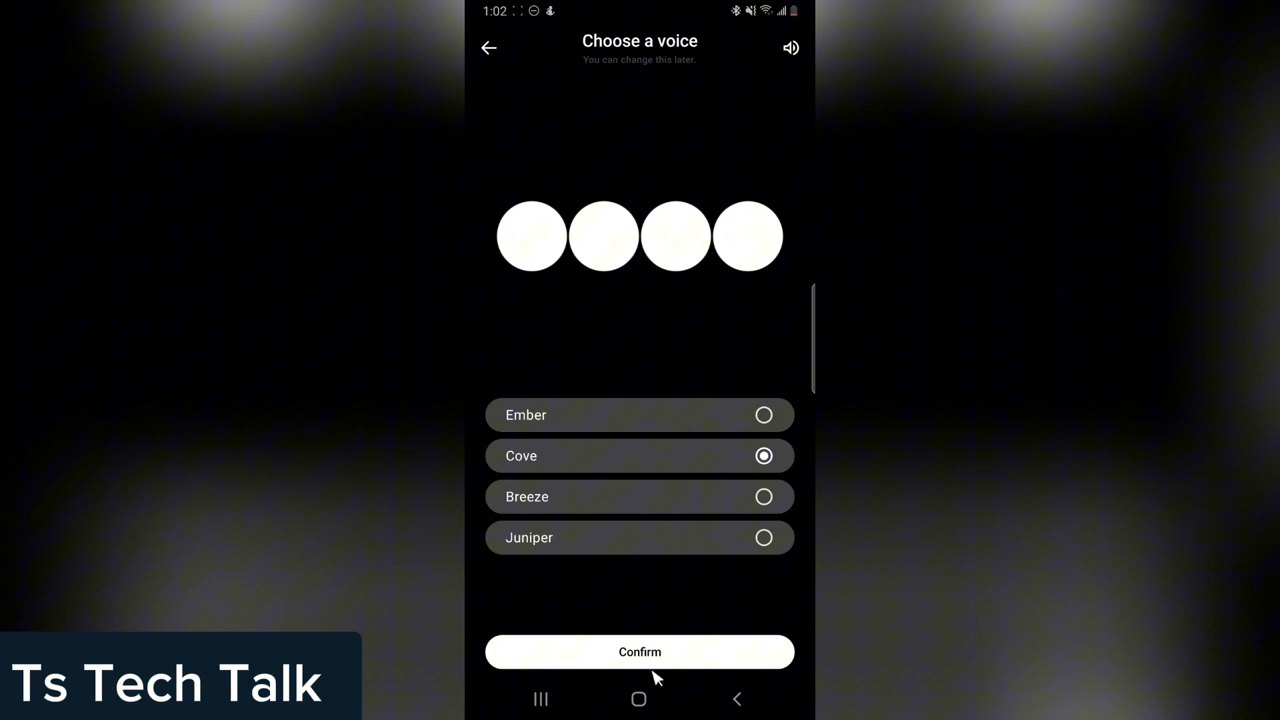
- Confirm Cove as the voice, returning to settings listing Voice: Cove
{"action": "left_click", "coordinate": [640, 652]}
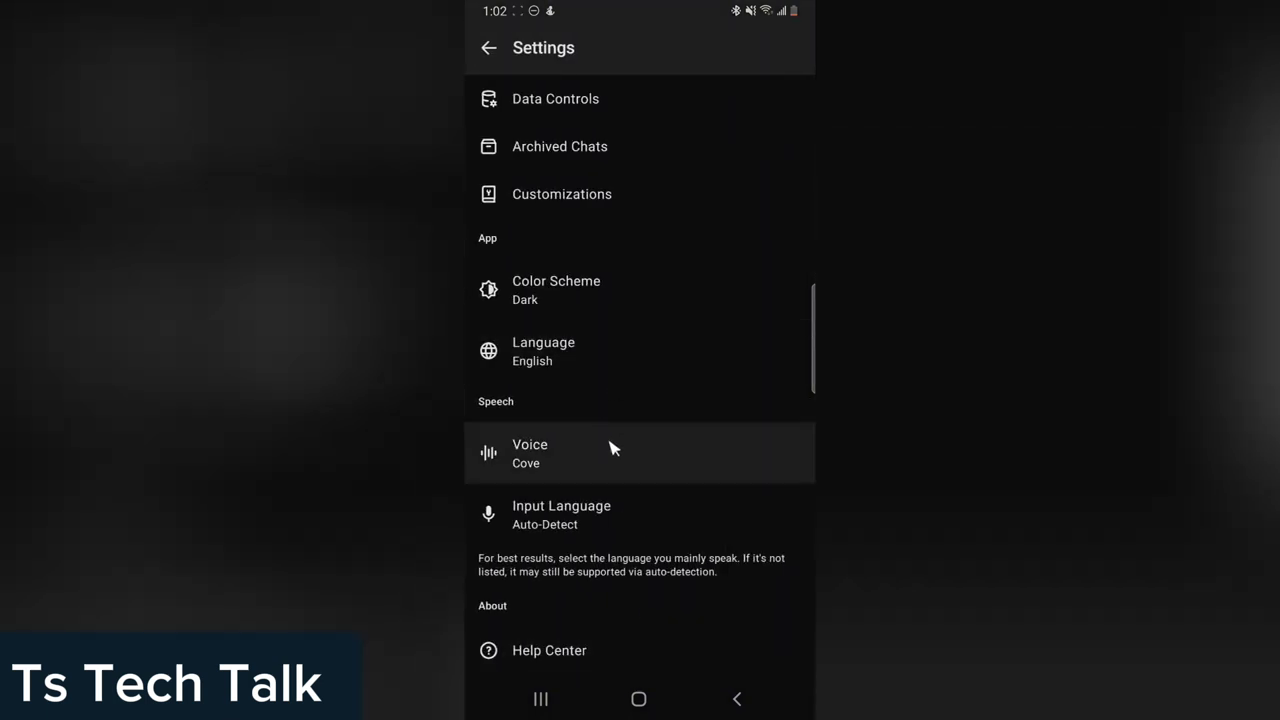
{"action": "mouse_move", "coordinate": [716, 378]}
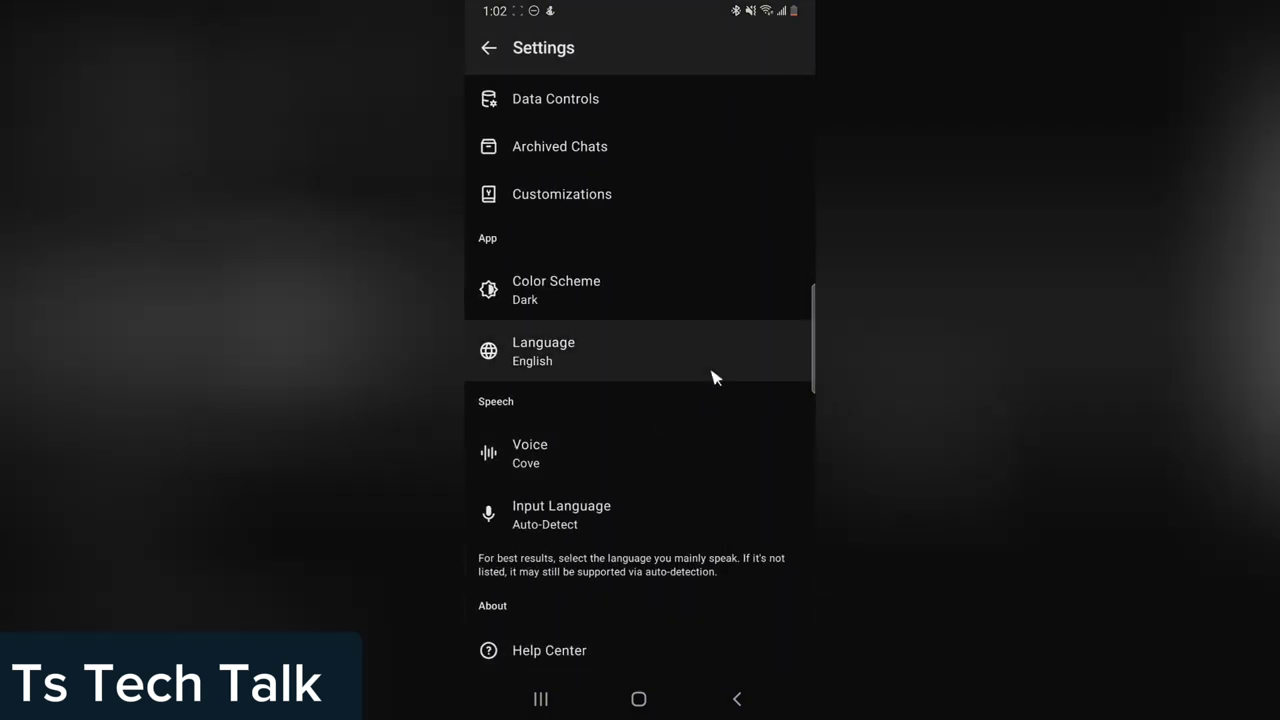
{"action": "mouse_move", "coordinate": [704, 384]}
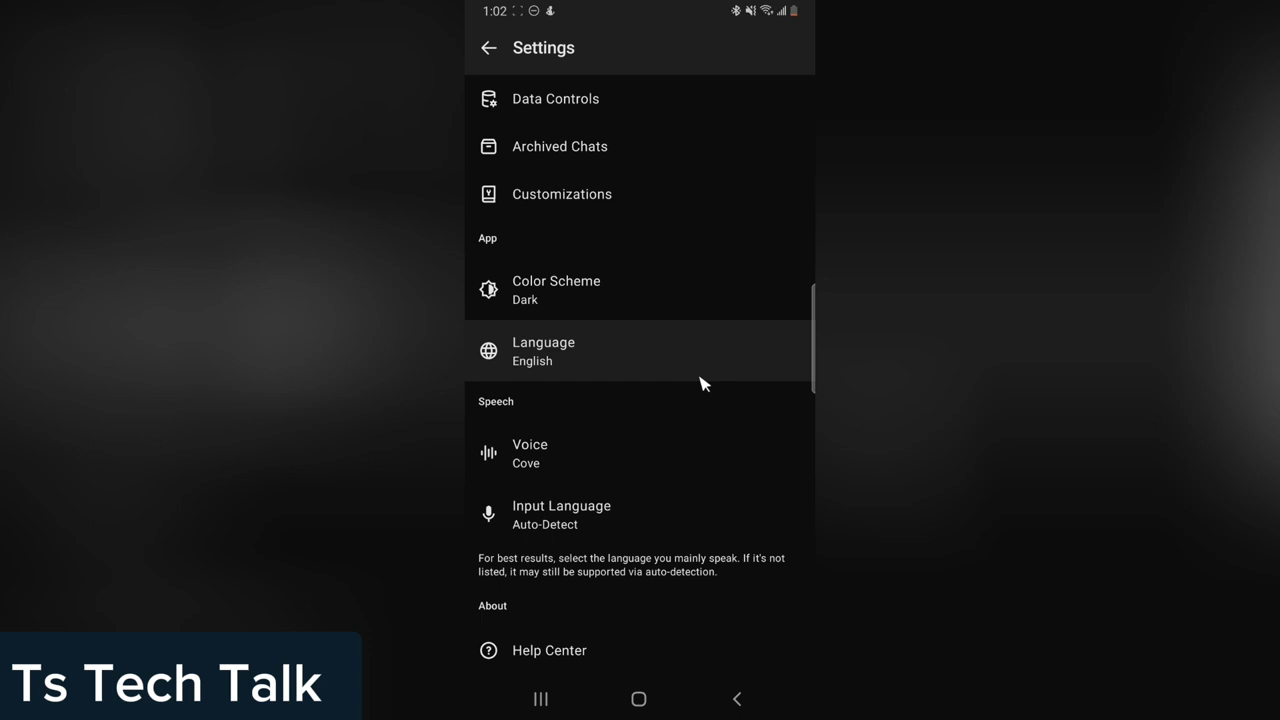
{"action": "mouse_move", "coordinate": [696, 414]}
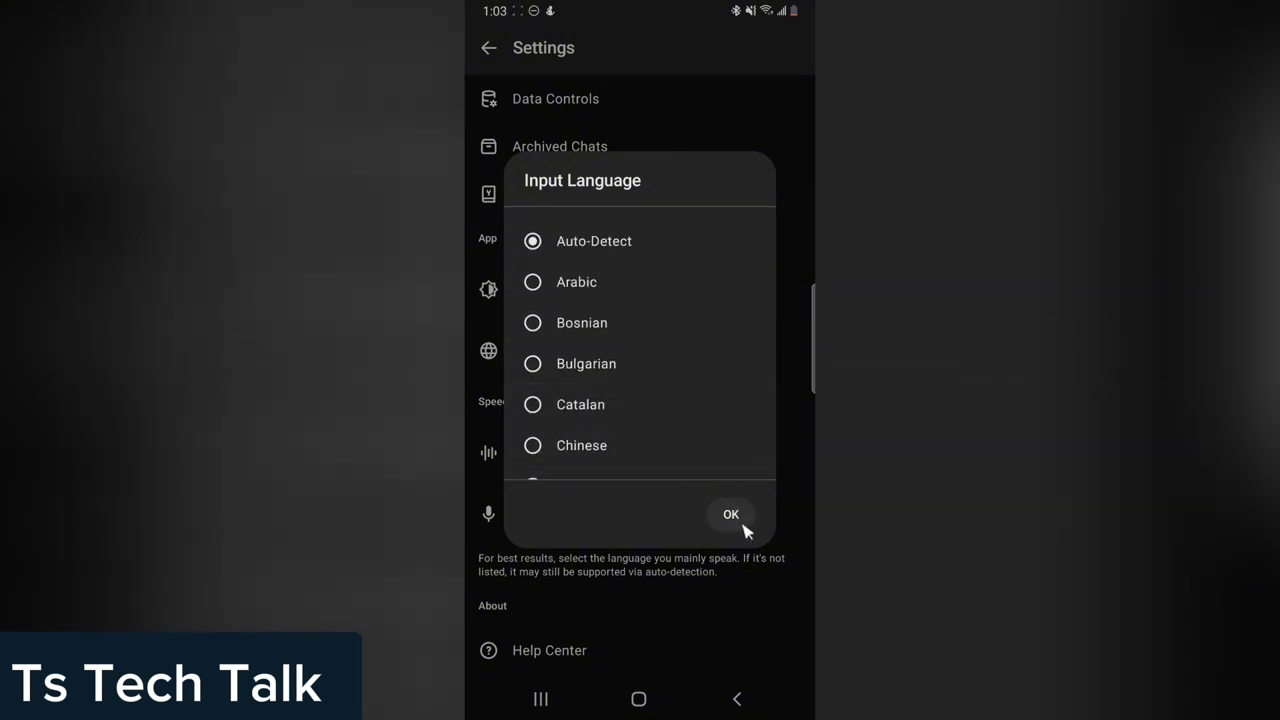
{"action": "scroll", "scroll_direction": "down", "scroll_amount": 3}
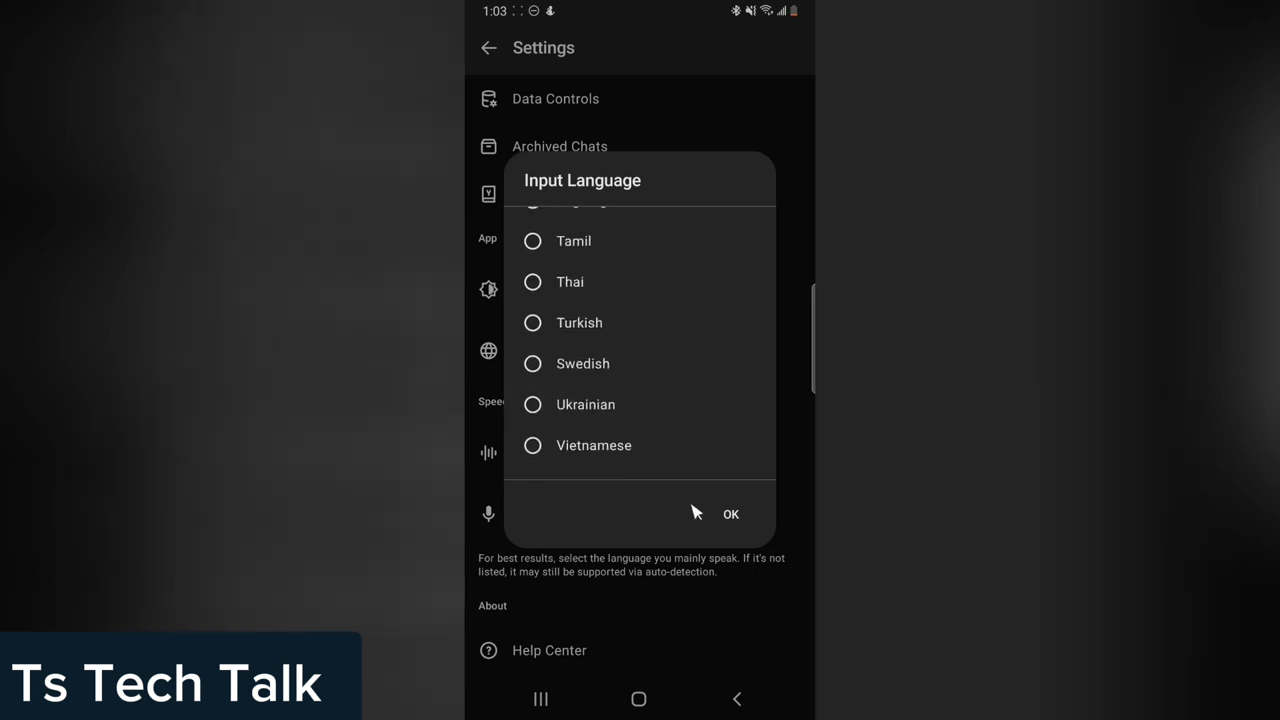
{"action": "left_click", "coordinate": [730, 512]}
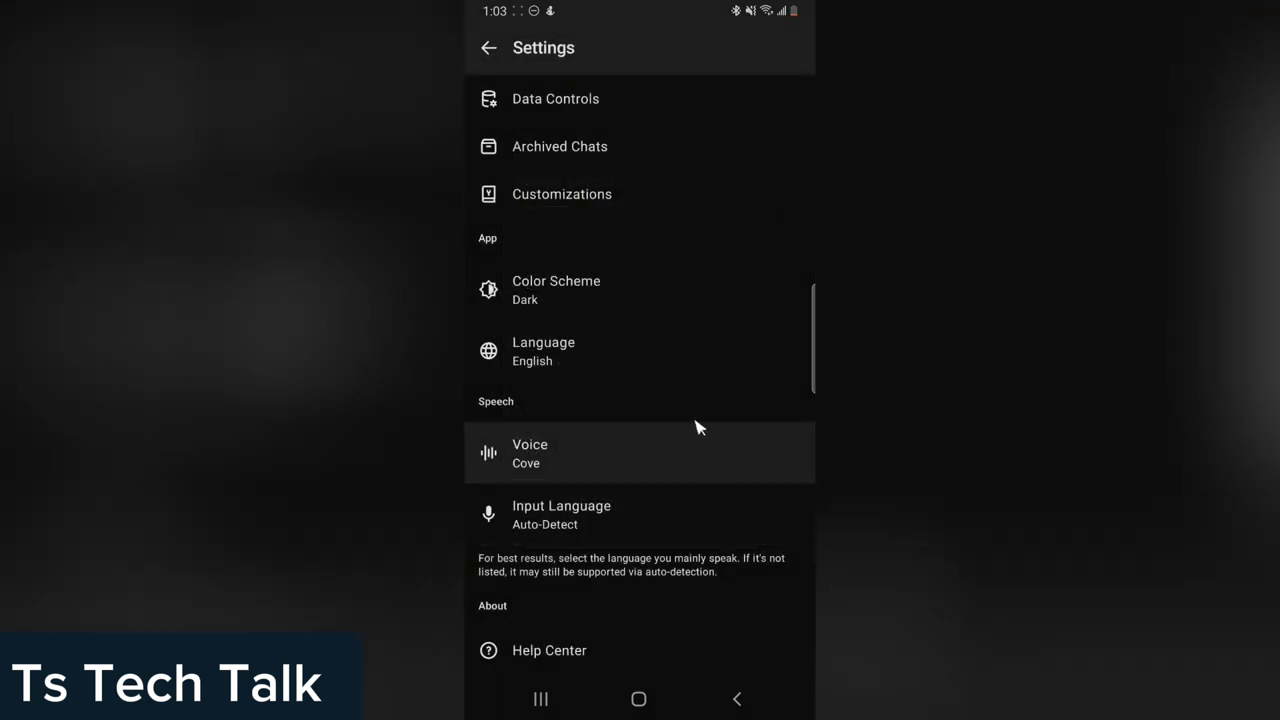